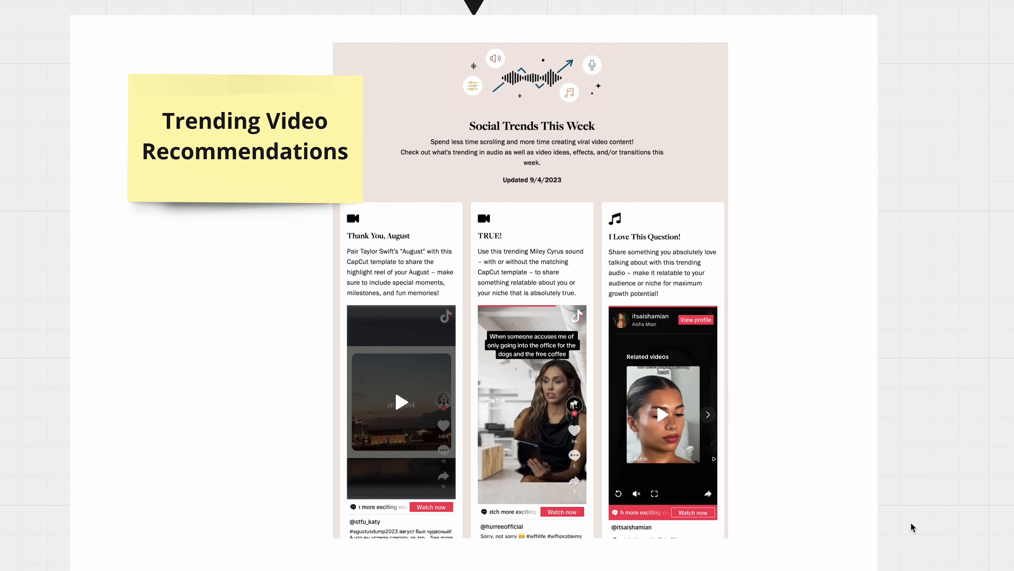
# Browse the Royalty Free Music track list under Audio, sorted by Staff Pick
pyautogui.scroll(-3)
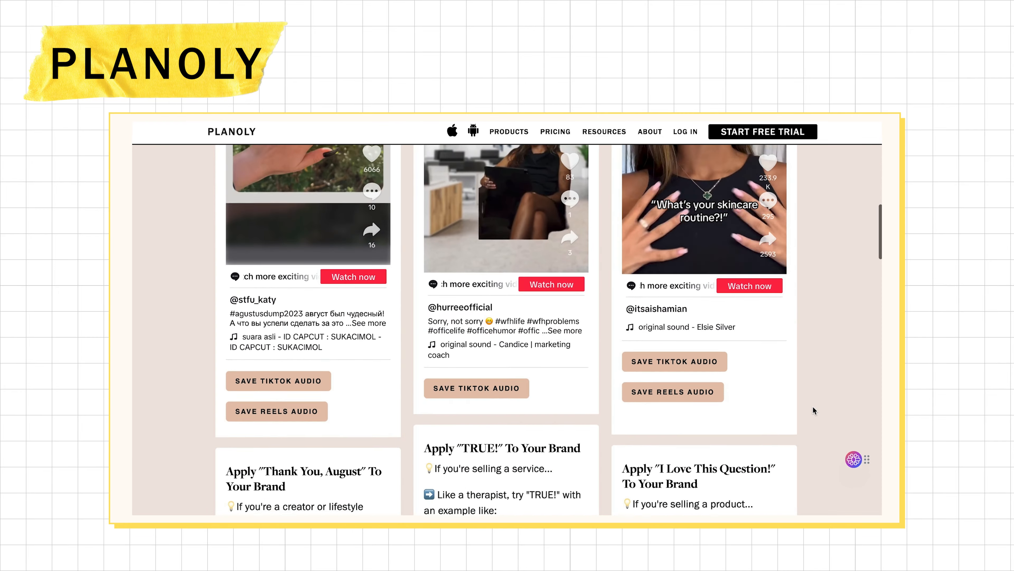
pyautogui.scroll(-3)
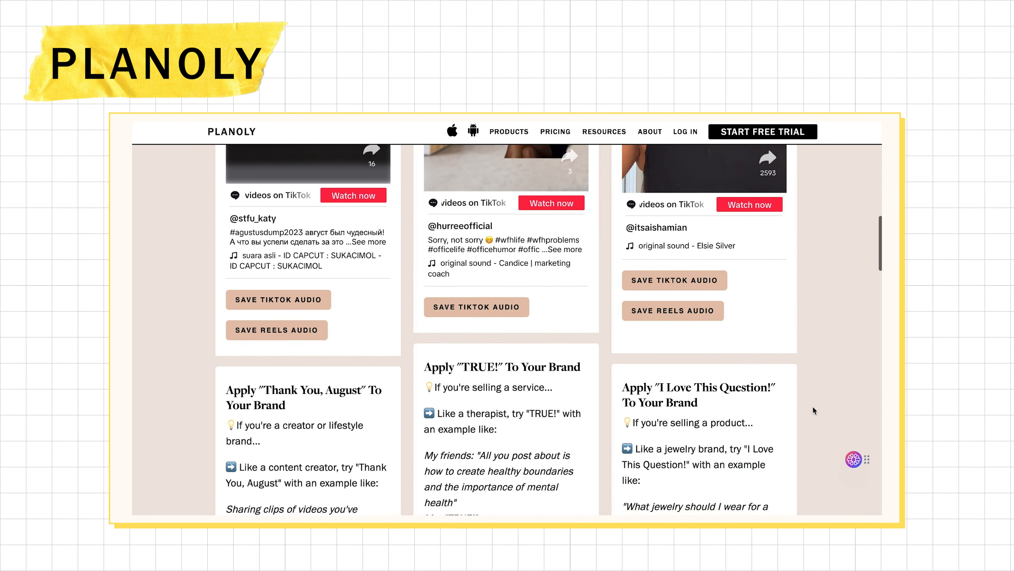
pyautogui.scroll(-3)
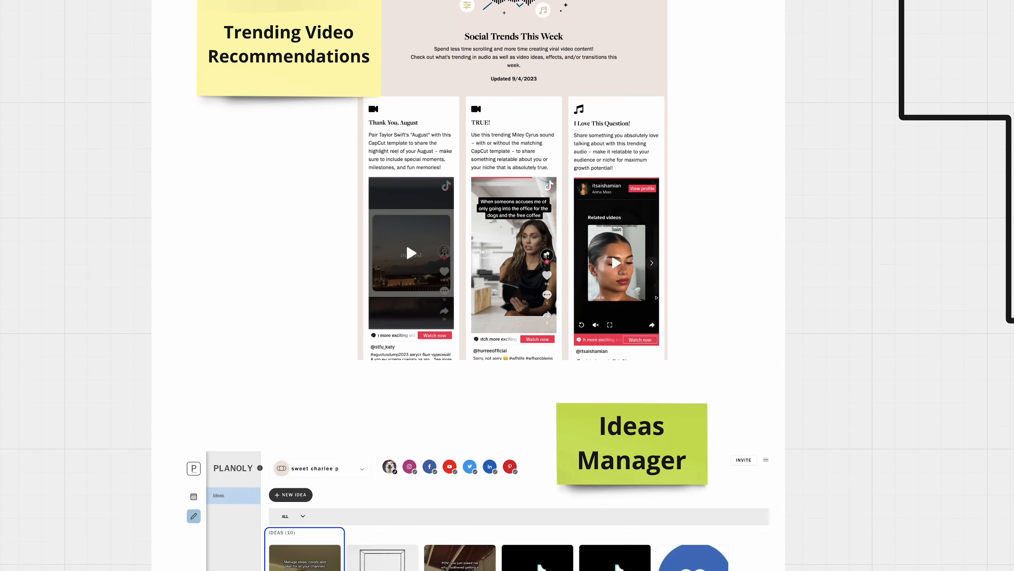
pyautogui.scroll(-3)
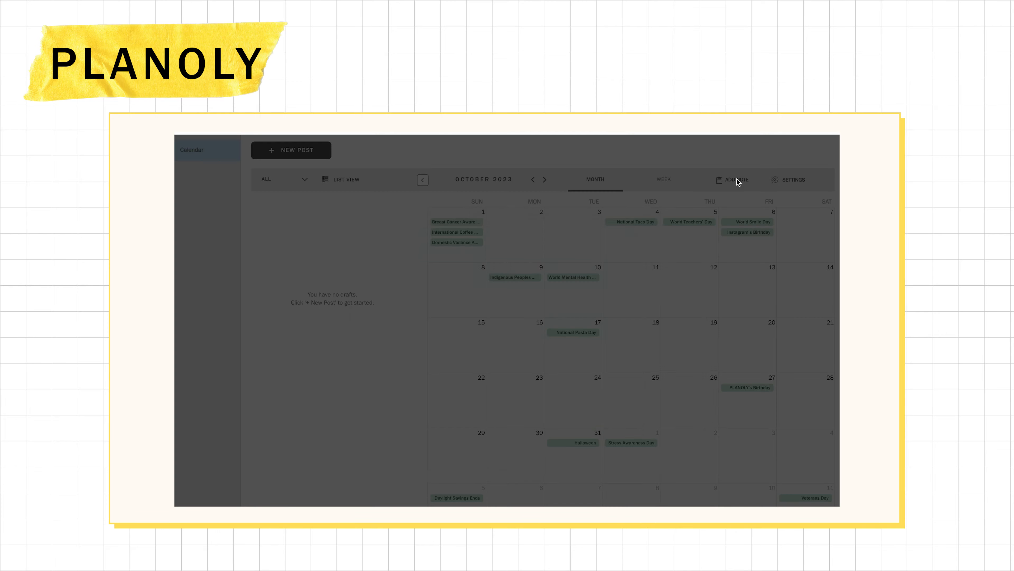
pyautogui.click(736, 180)
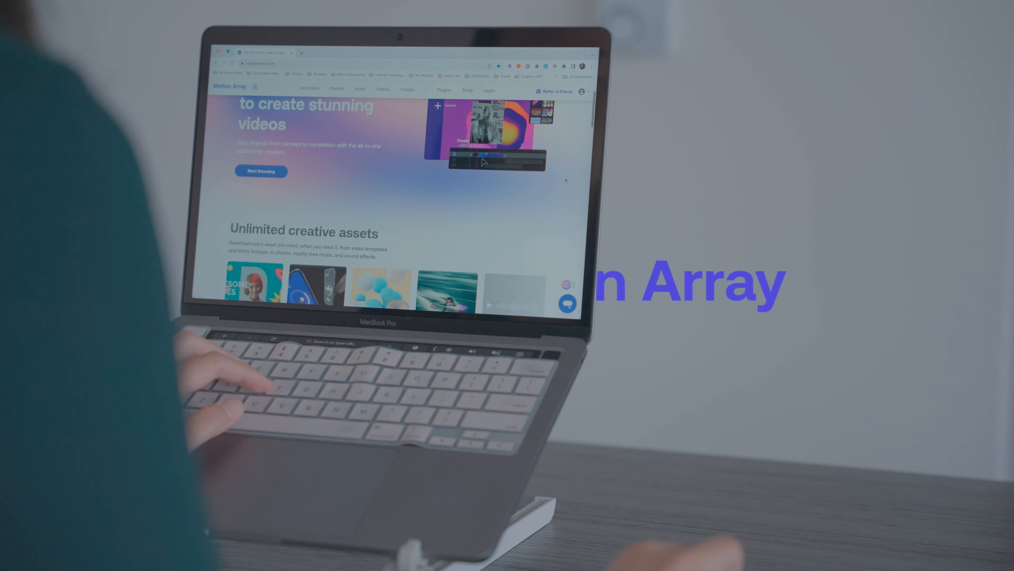
pyautogui.scroll(-3)
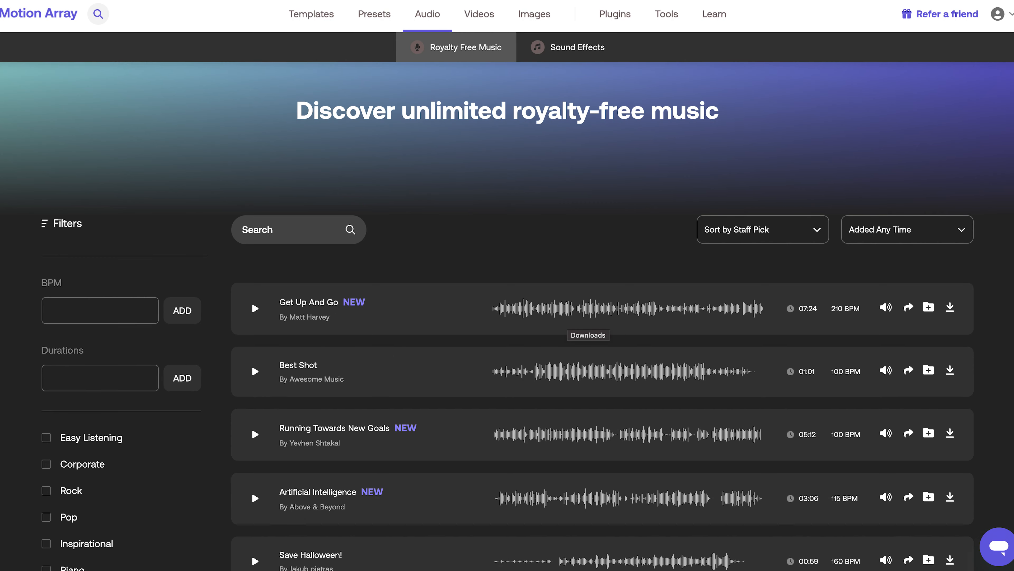
pyautogui.click(39, 13)
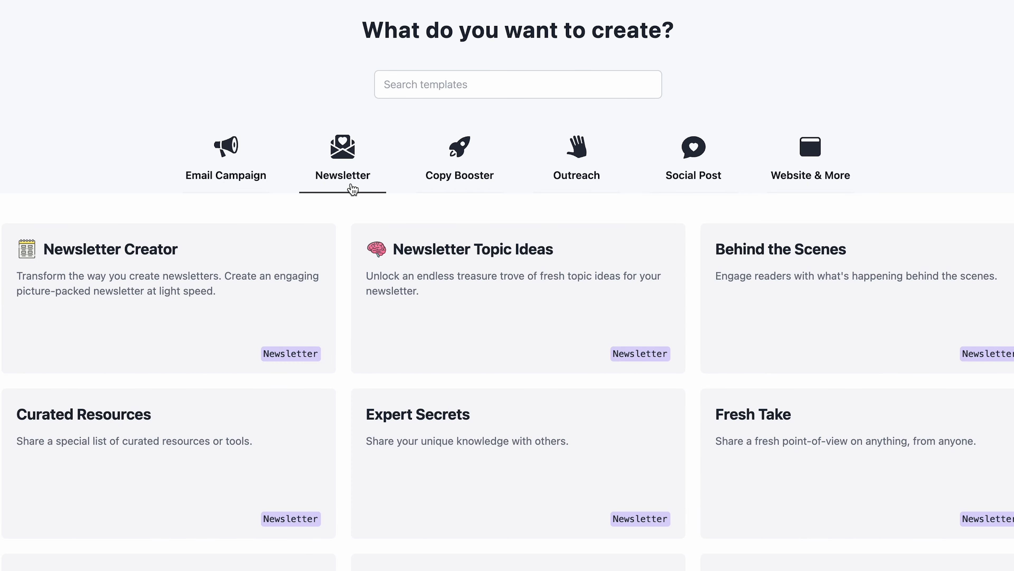
# Choose the Newsletter category to list templates like Newsletter Creator and Topic Ideas
pyautogui.click(576, 159)
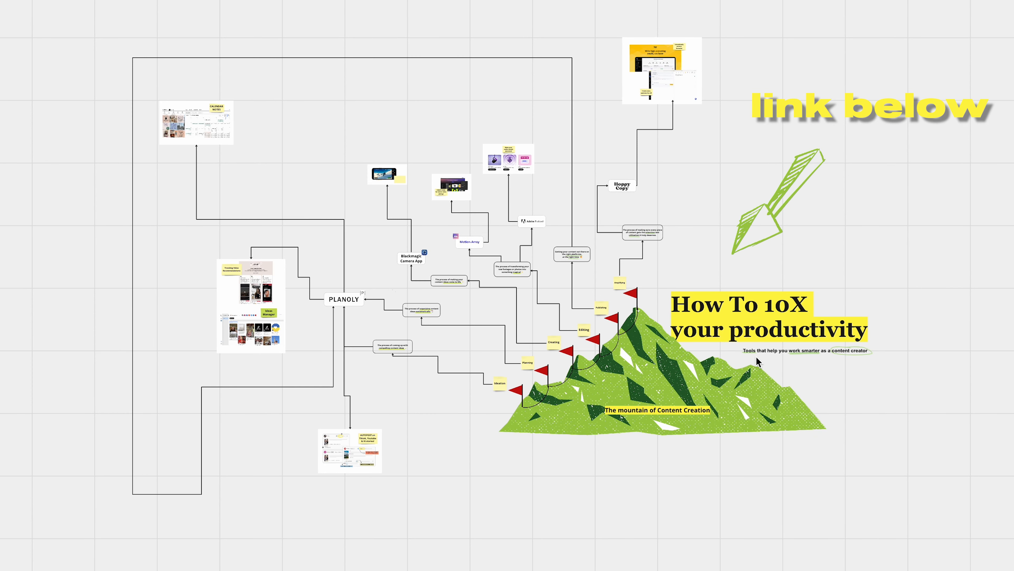
# Enter 'work smarter' into the new text box on the board
pyautogui.write('w')
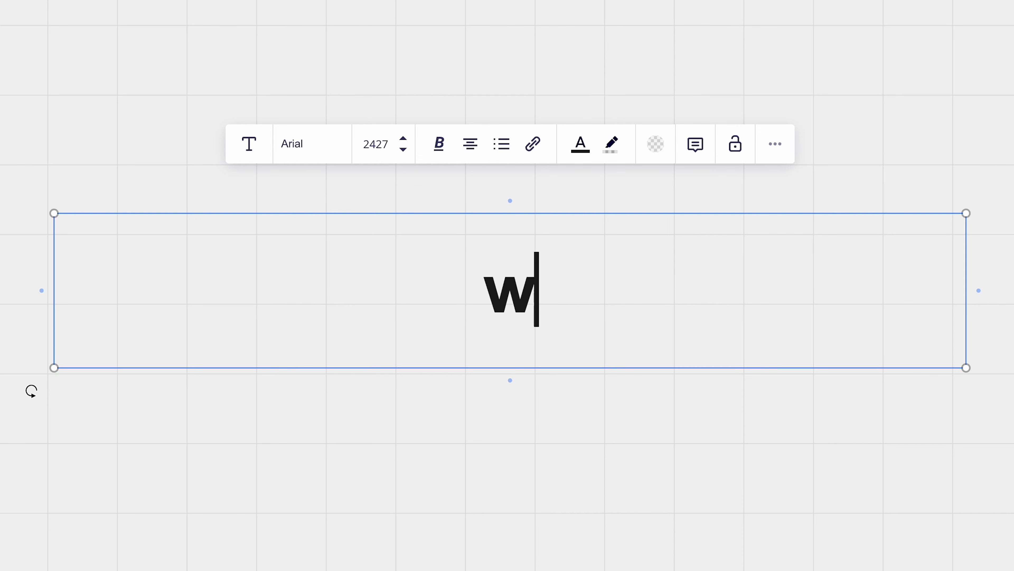
pyautogui.write('ork smarter')
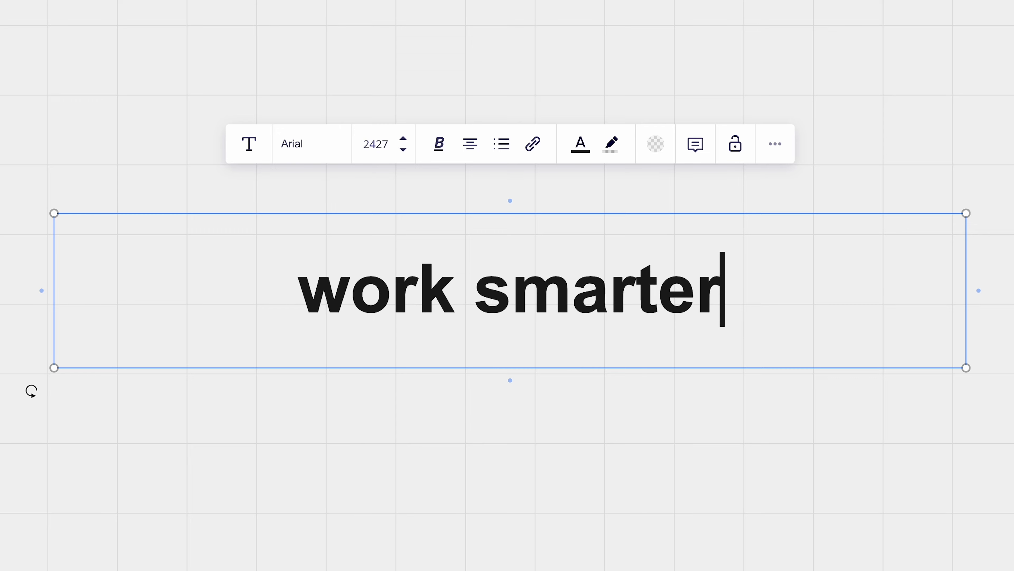